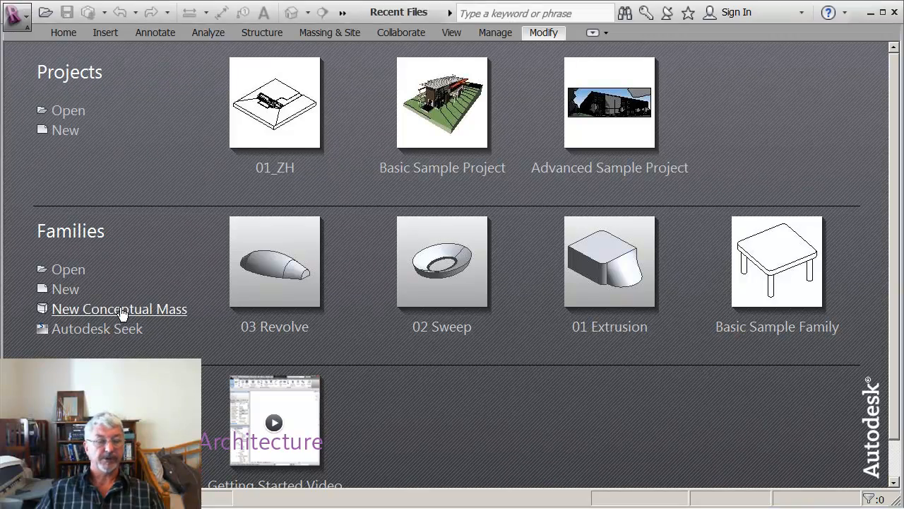
# - Create a new conceptual mass family using the Mass template
pyautogui.click(119, 308)
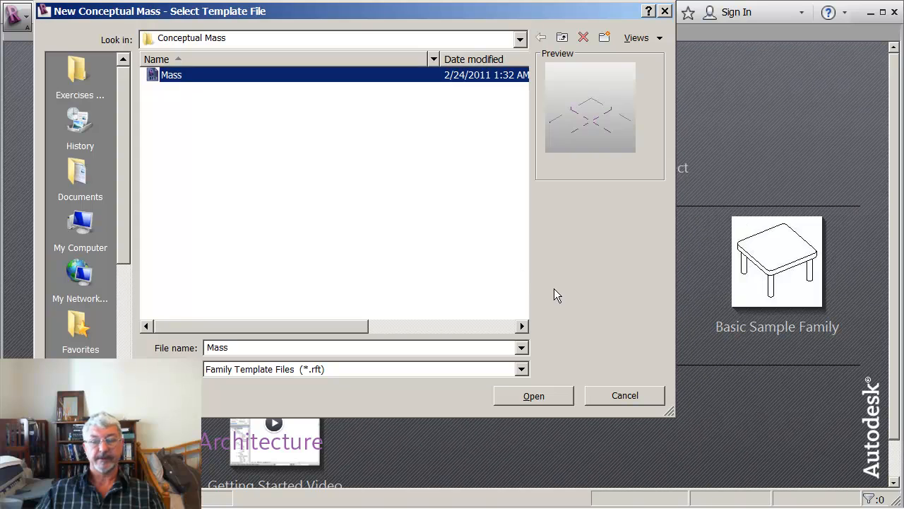
pyautogui.click(534, 395)
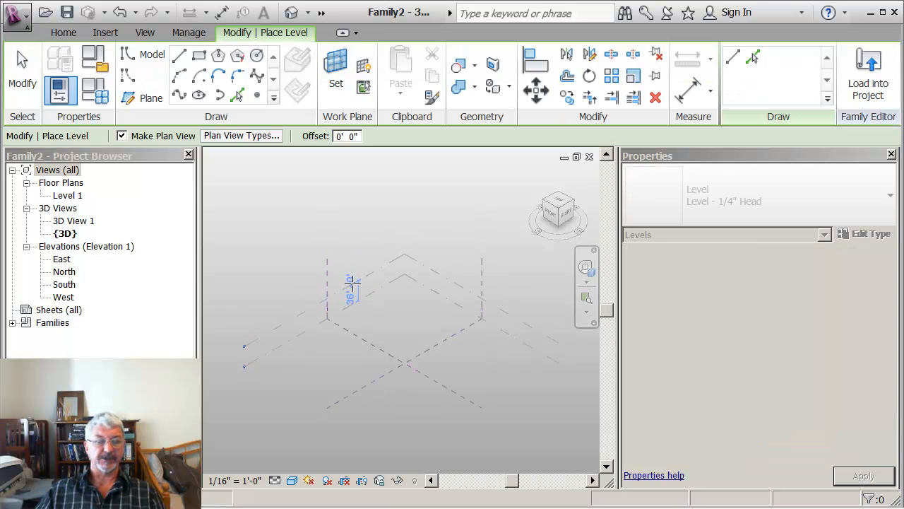
# - Place upper levels at typed elevations 24 and 60 to build Levels 2 through 5
pyautogui.write('24\' - 0"')
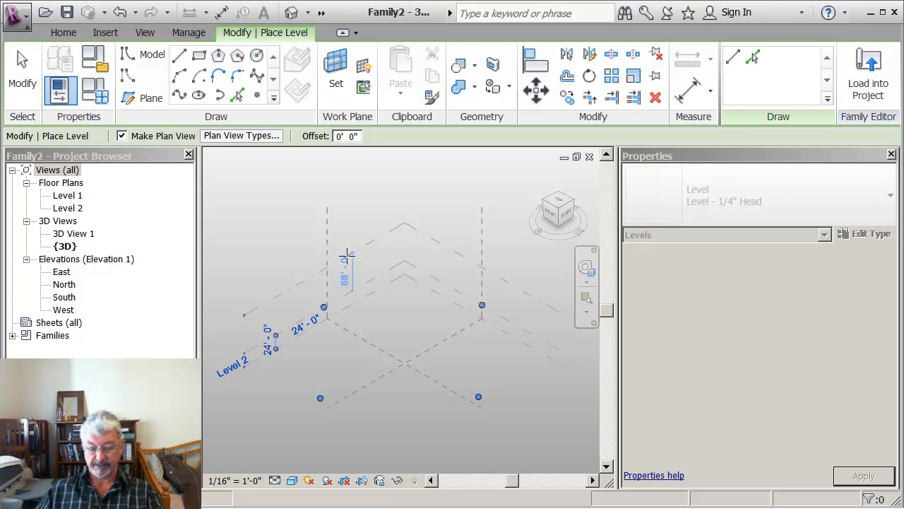
pyautogui.write('60')
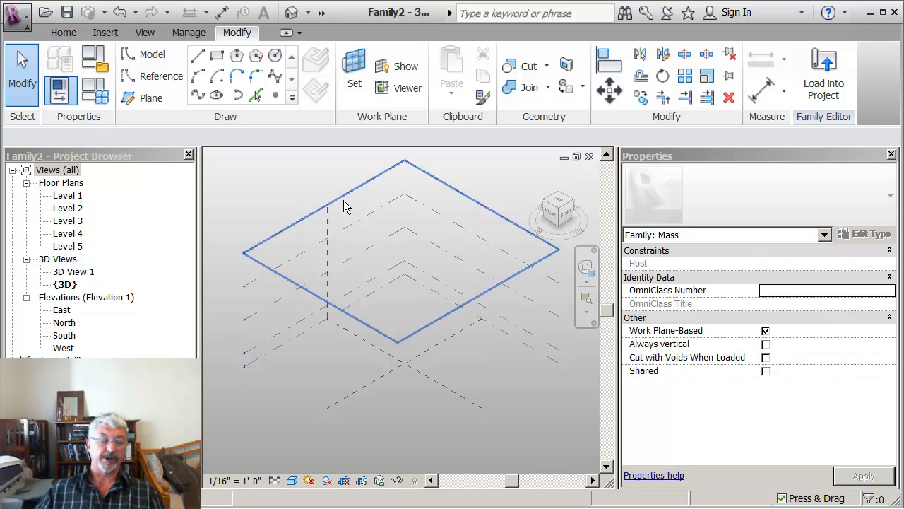
pyautogui.moveTo(346, 204)
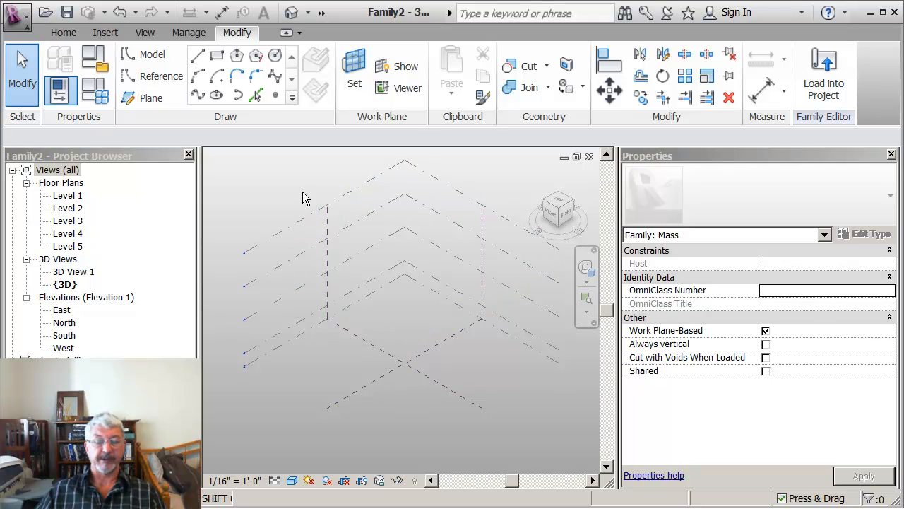
# - Sketch an 80' square profile with one rounded corner on Level 1 and select it
pyautogui.click(218, 56)
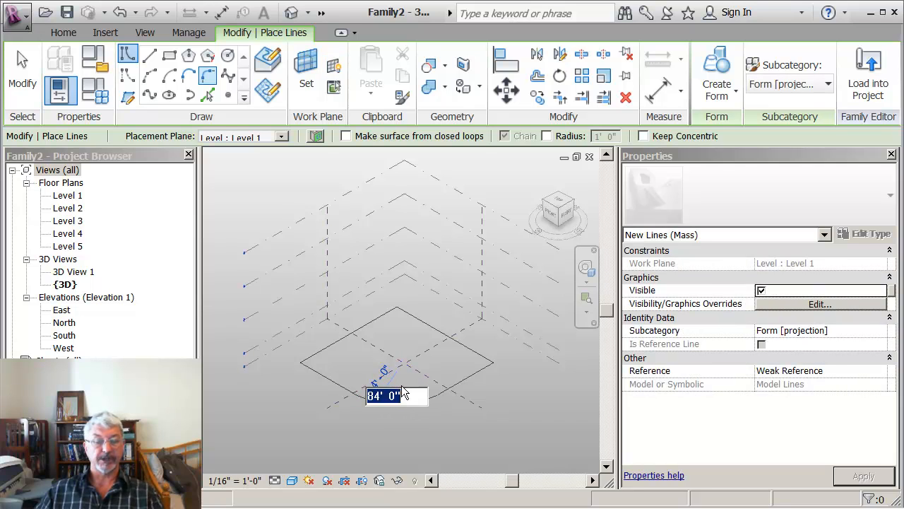
pyautogui.write('80')
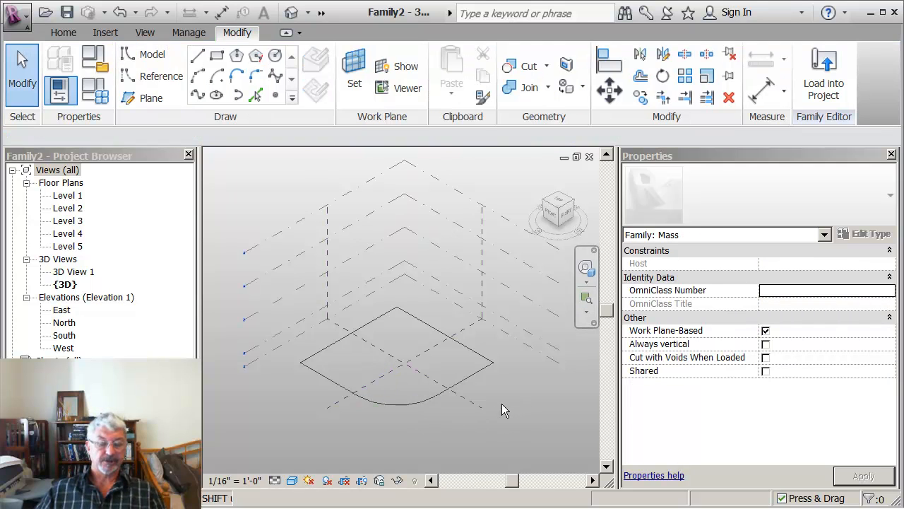
pyautogui.click(417, 324)
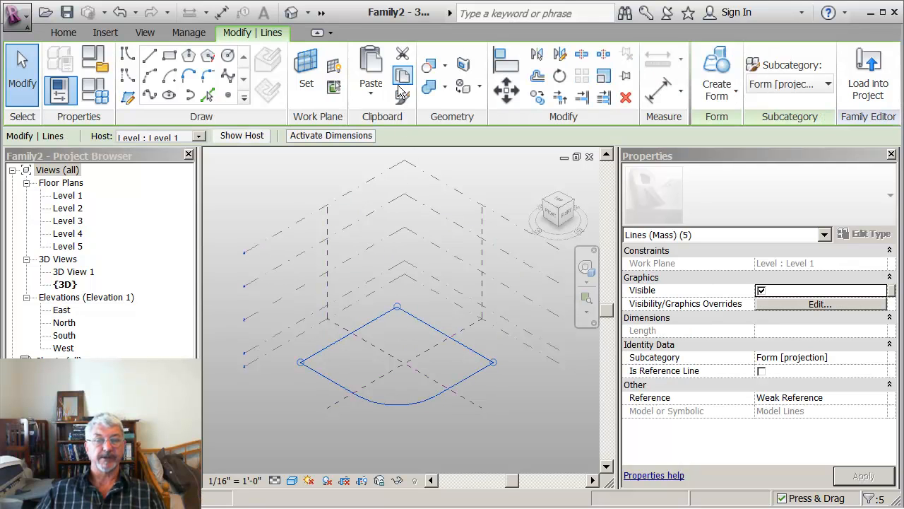
# - Paste the profile aligned to Levels 2 through 5
pyautogui.click(370, 91)
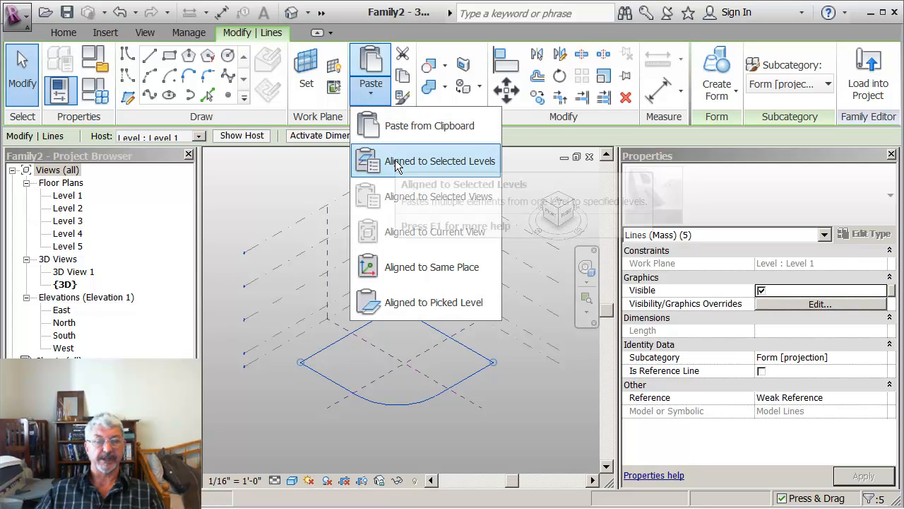
pyautogui.click(440, 161)
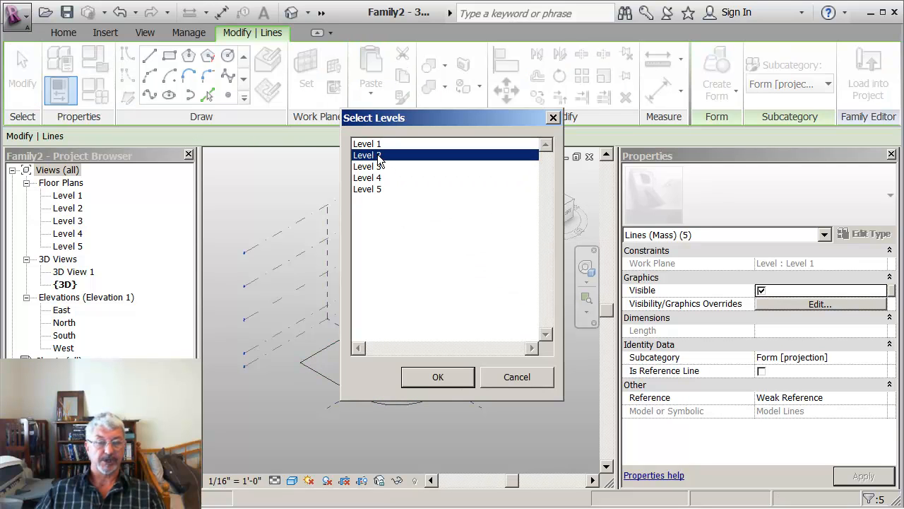
pyautogui.click(367, 178)
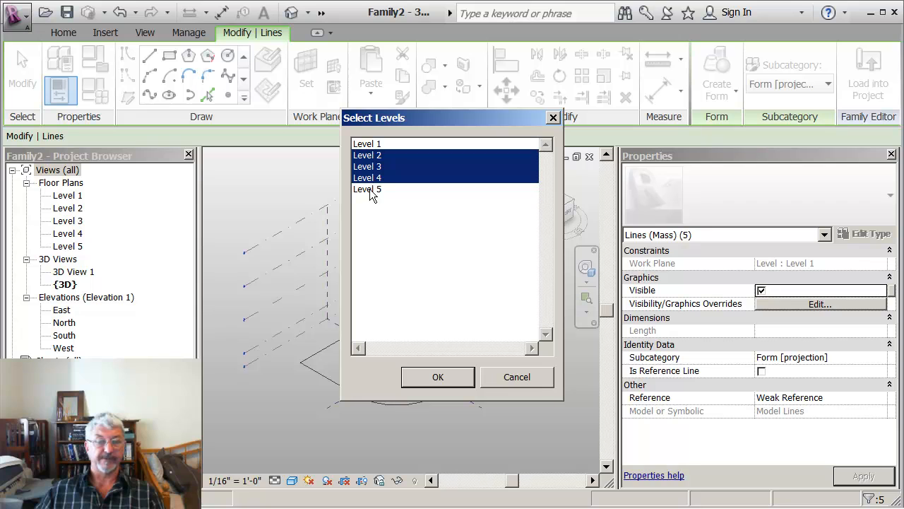
pyautogui.click(438, 376)
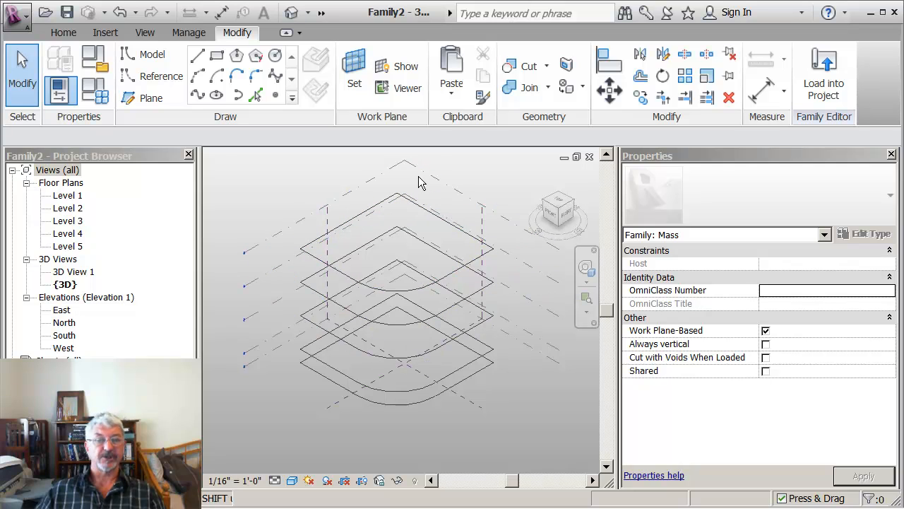
pyautogui.moveTo(398, 201)
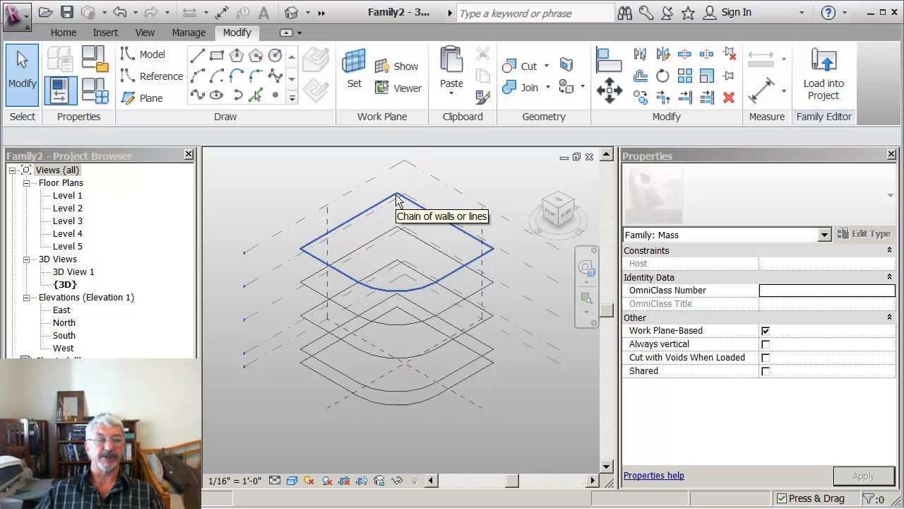
# - Select the top profile chain so it can be resized smaller
pyautogui.click(396, 241)
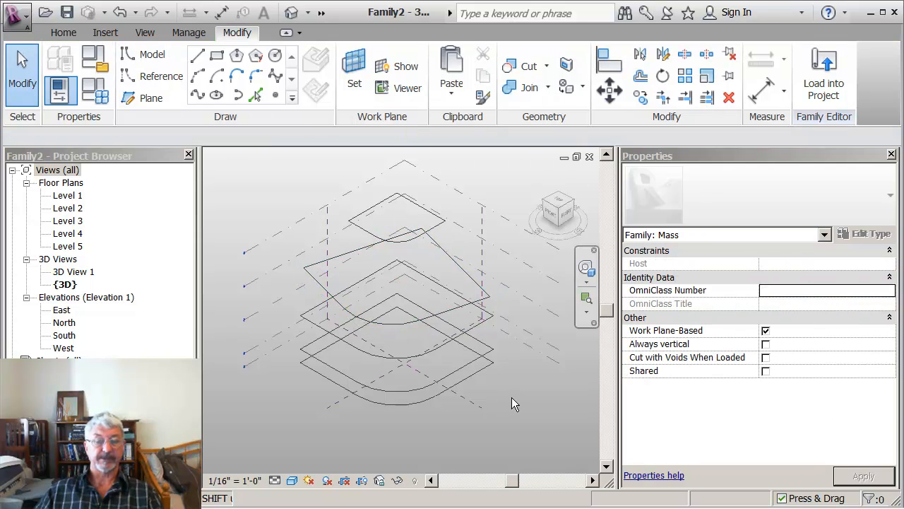
# - Rotate the Level 3 profile by 15 degrees
pyautogui.click(483, 331)
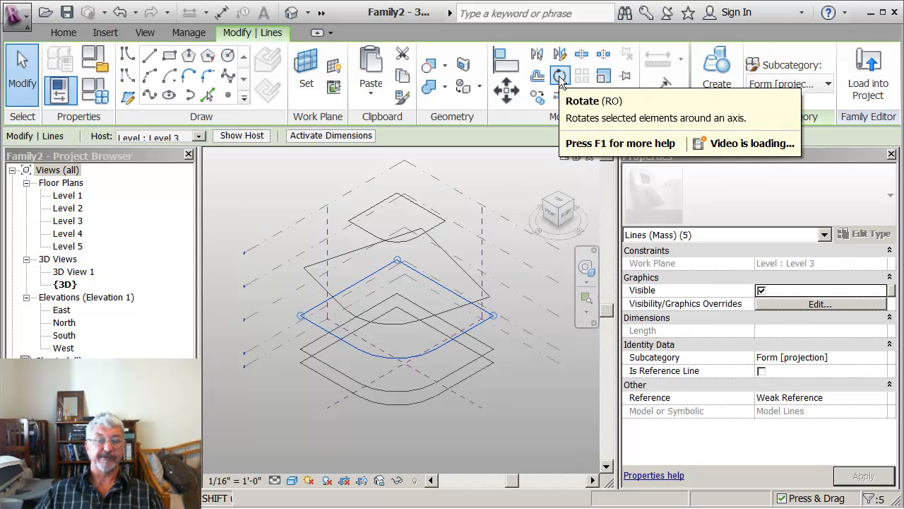
pyautogui.click(560, 76)
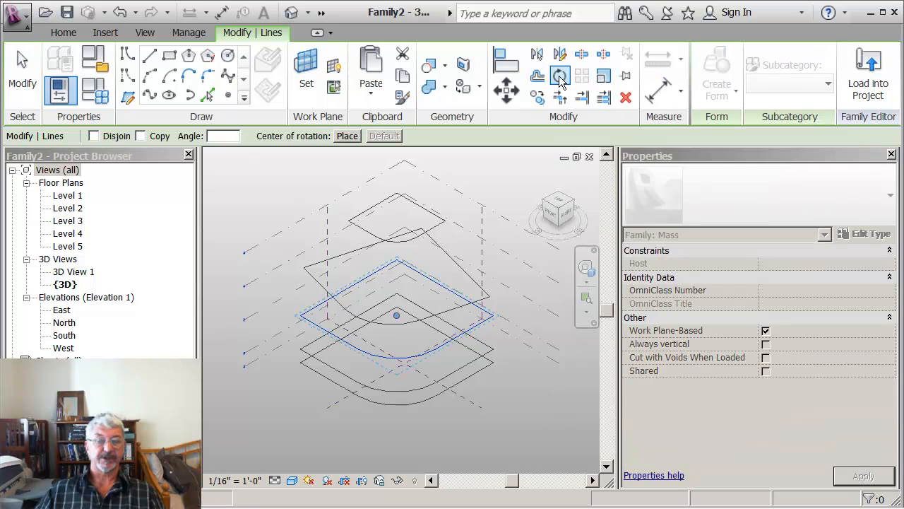
pyautogui.click(560, 76)
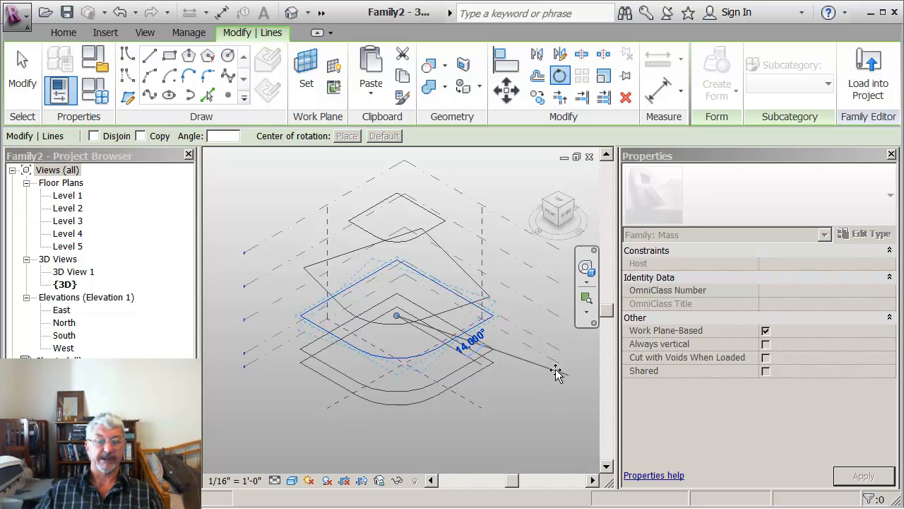
pyautogui.write('15')
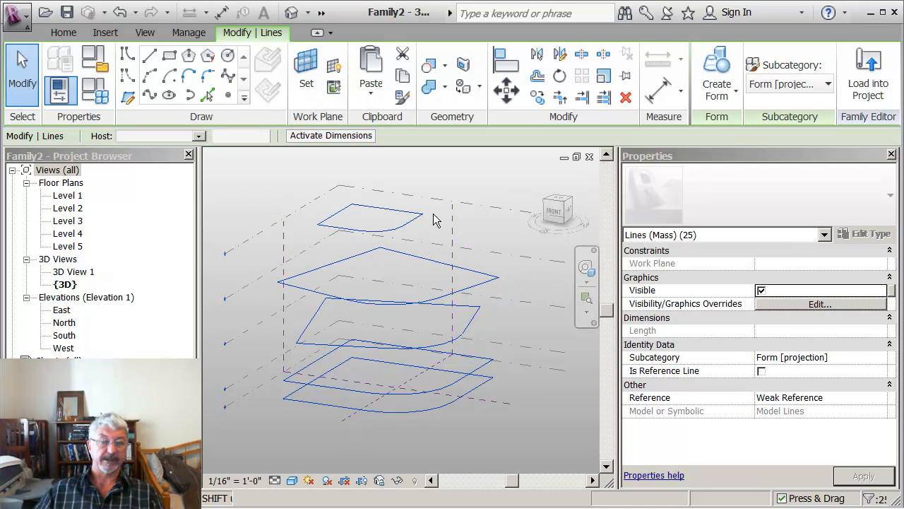
# - Create a solid form lofted through all stacked profiles and view it from another side
pyautogui.click(716, 70)
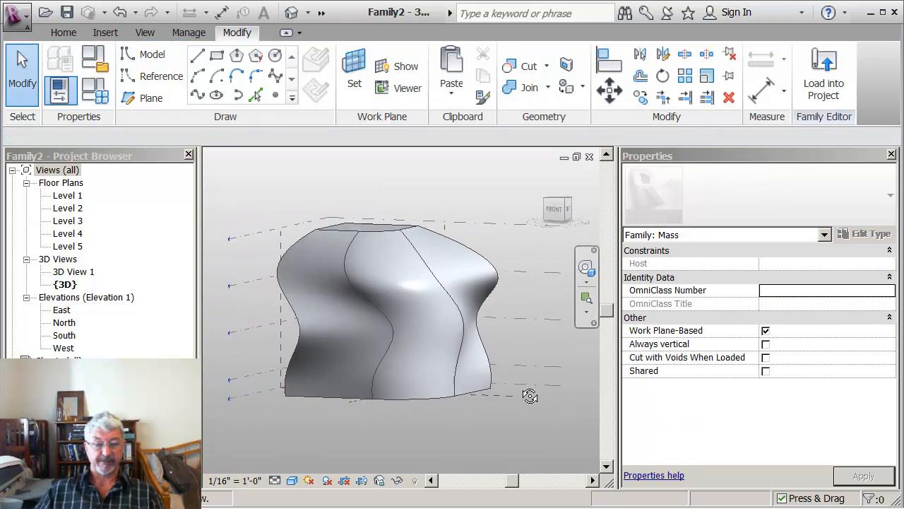
pyautogui.moveTo(530, 394); pyautogui.dragTo(346, 421)
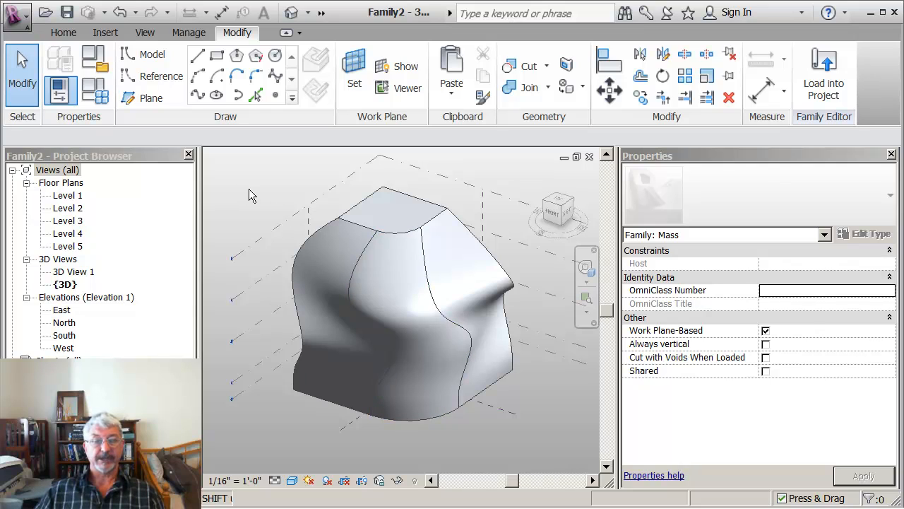
pyautogui.moveTo(112, 31)
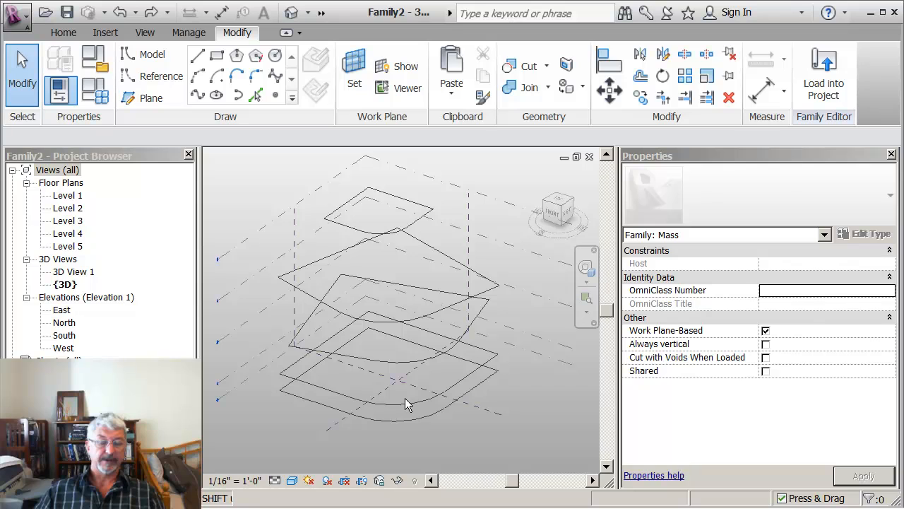
# - Extrude the bottom Level 1 profile chain into a short solid slab
pyautogui.click(406, 407)
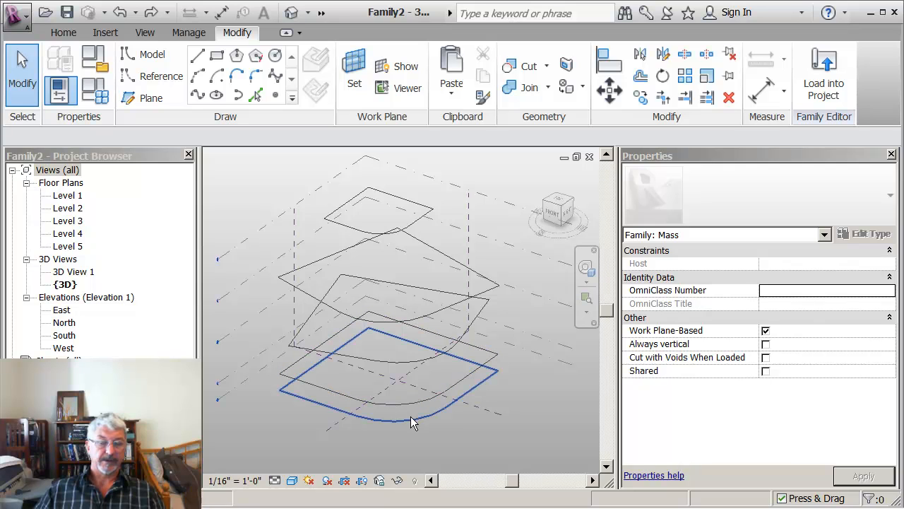
pyautogui.click(389, 417)
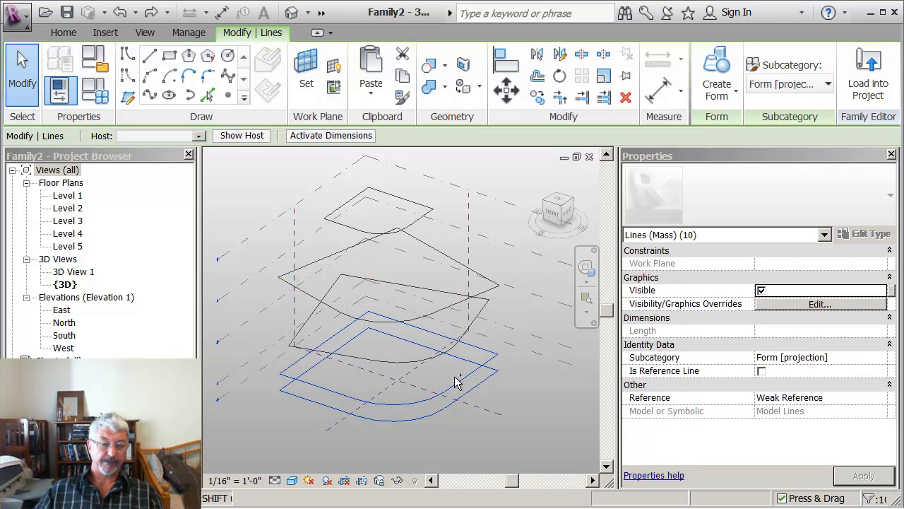
pyautogui.click(716, 83)
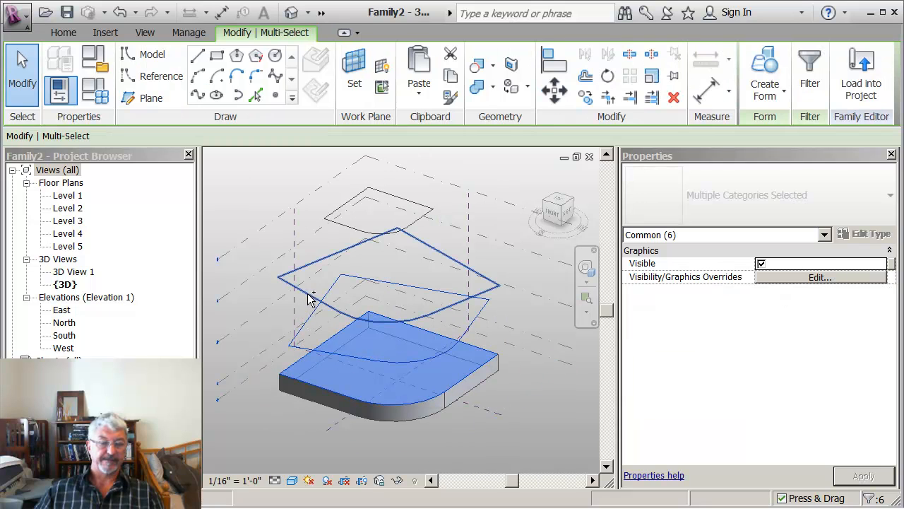
# - Create a solid form blending the base slab into the upper profiles and inspect it
pyautogui.click(764, 74)
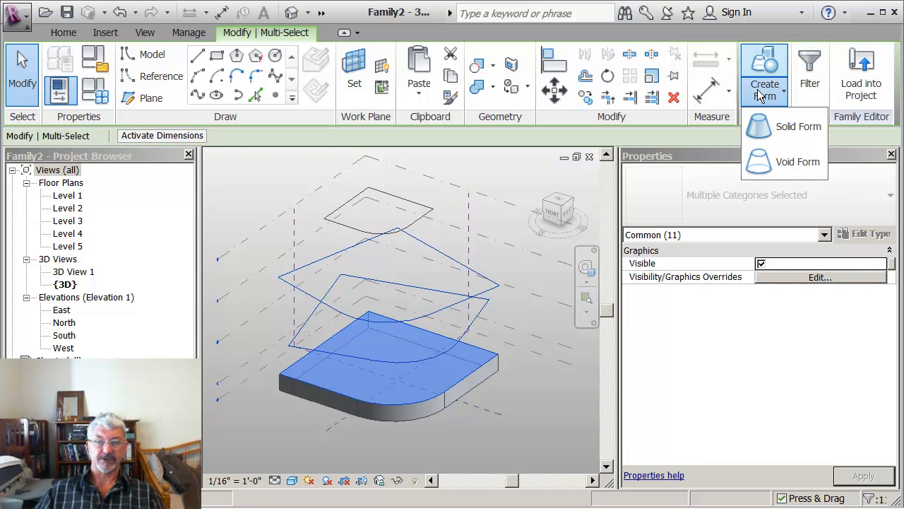
pyautogui.click(800, 127)
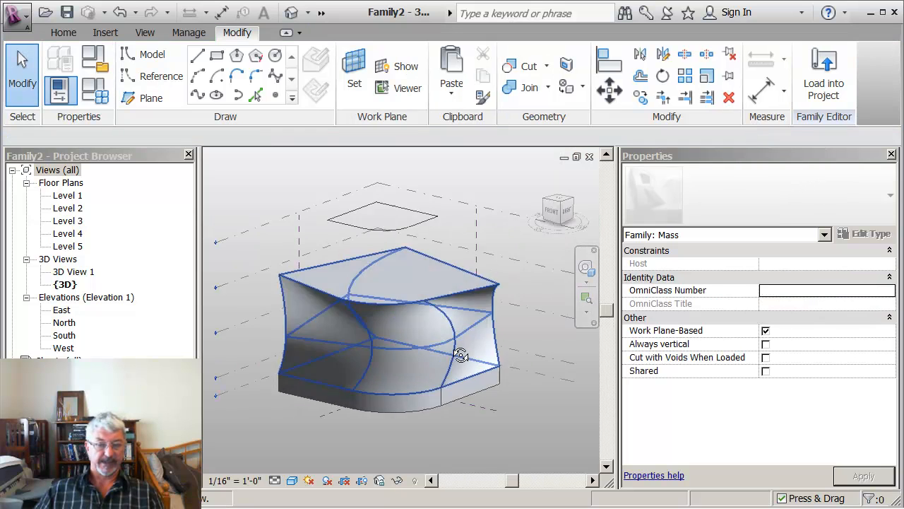
pyautogui.click(388, 268)
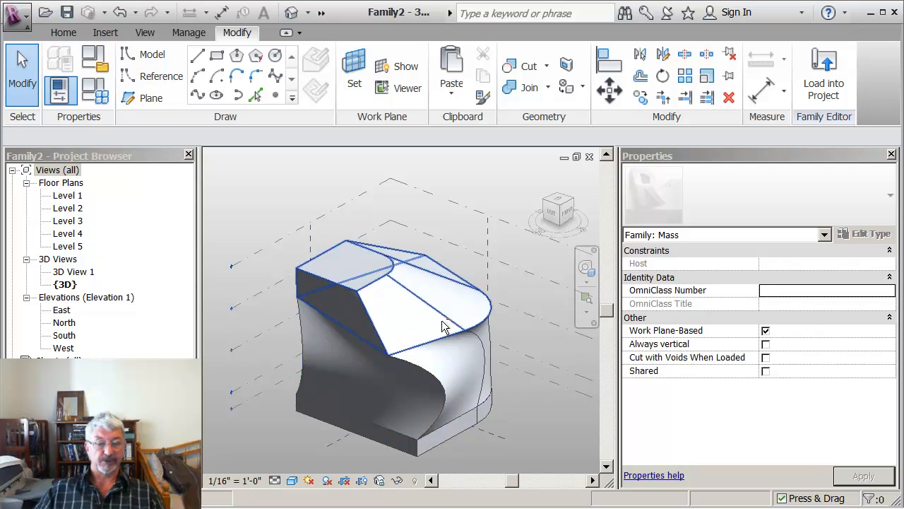
pyautogui.moveTo(445, 325); pyautogui.dragTo(328, 313)
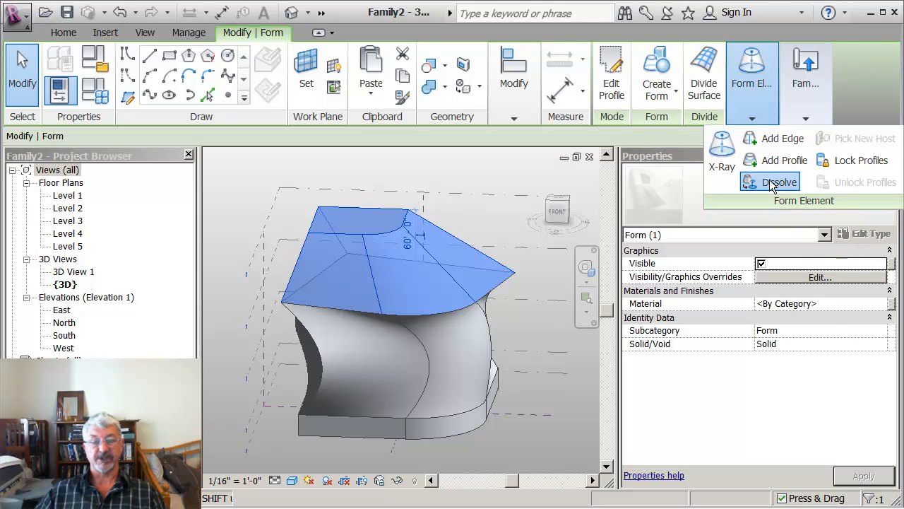
# - Dissolve the blended form and then the base slab back into their profile sketches
pyautogui.click(779, 181)
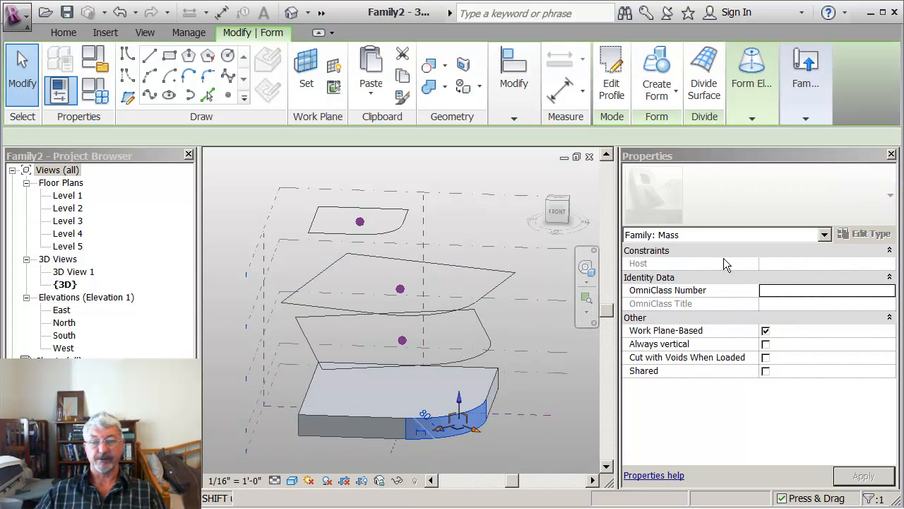
pyautogui.click(752, 82)
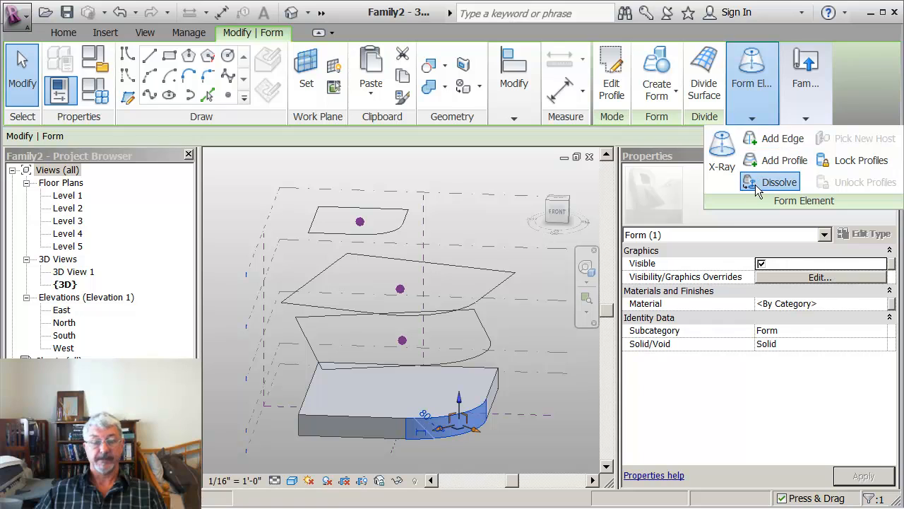
pyautogui.click(777, 181)
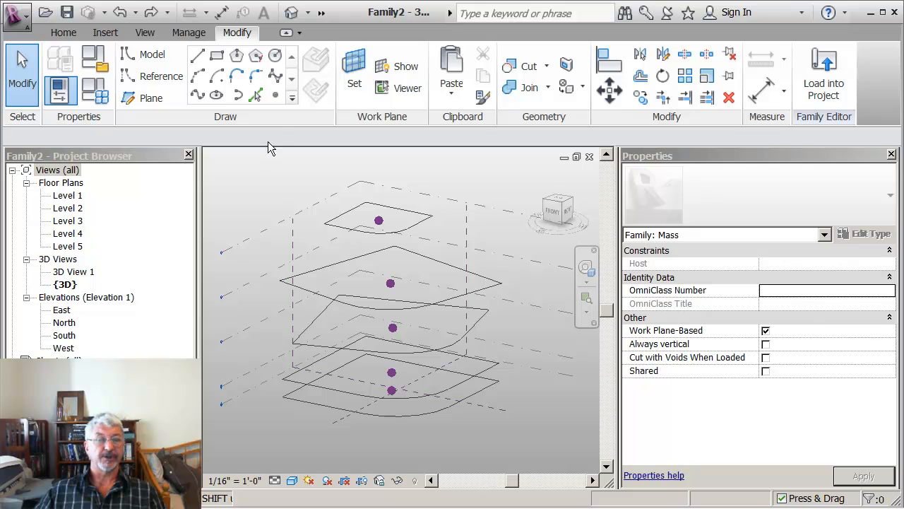
pyautogui.moveTo(276, 55)
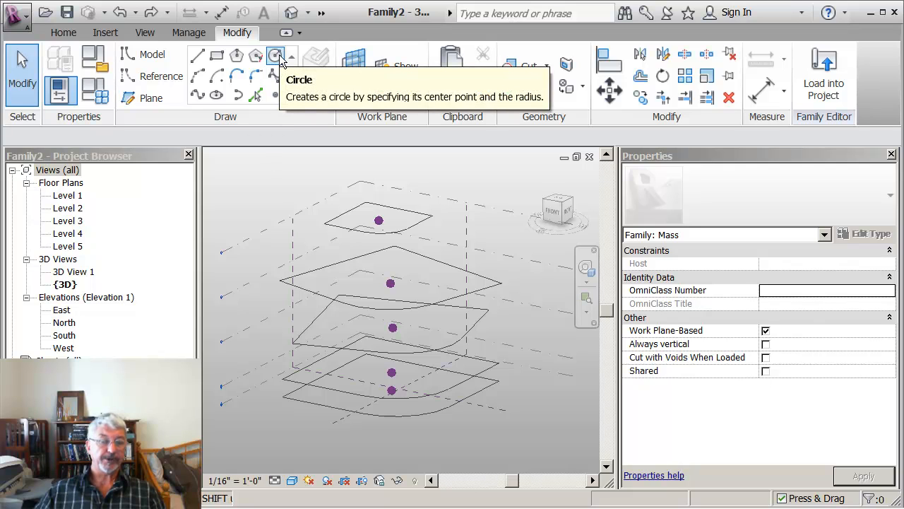
pyautogui.moveTo(277, 57)
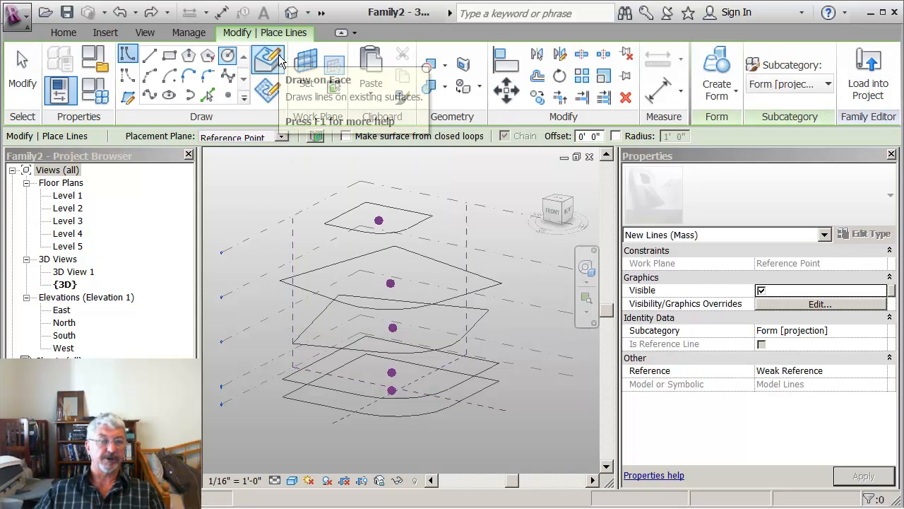
pyautogui.moveTo(247, 144)
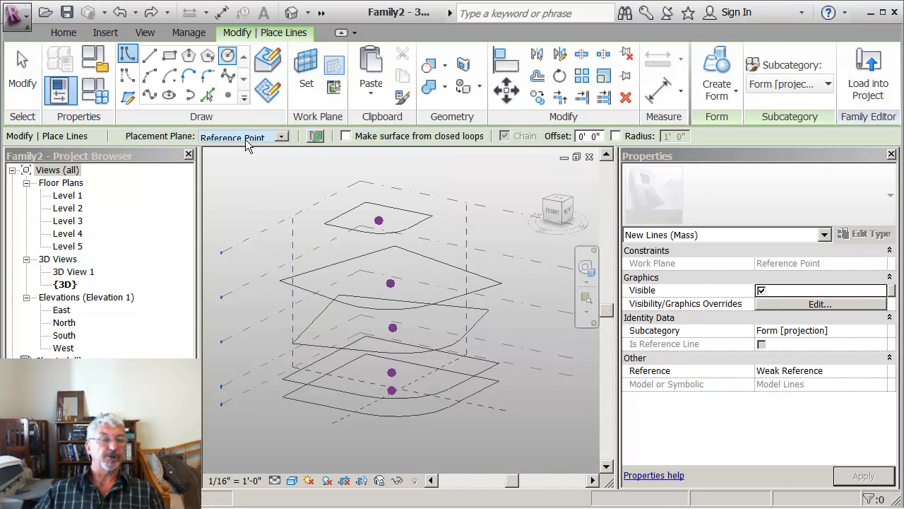
# - Set the circle's placement plane to Level : Level 1 before sketching it
pyautogui.click(282, 137)
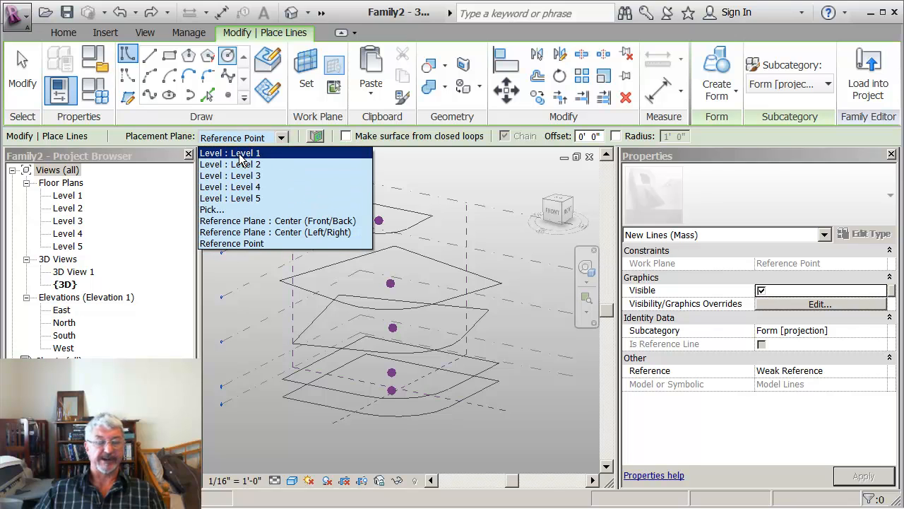
pyautogui.click(229, 153)
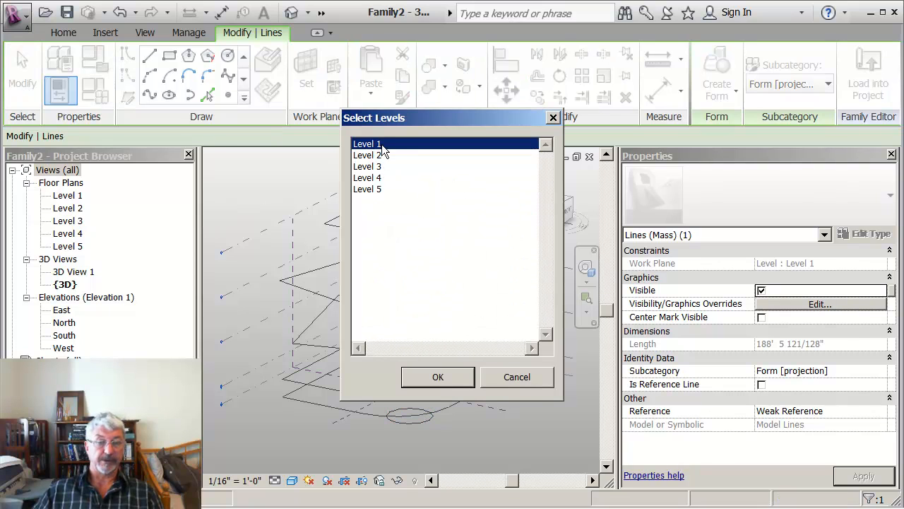
# - Paste the circle aligned to Level 3 and Level 5 and confirm
pyautogui.click(367, 167)
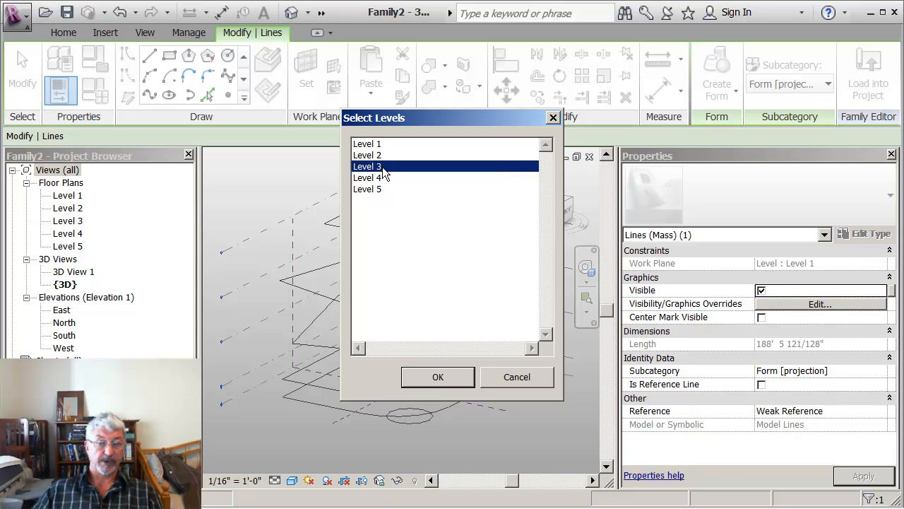
pyautogui.click(367, 190)
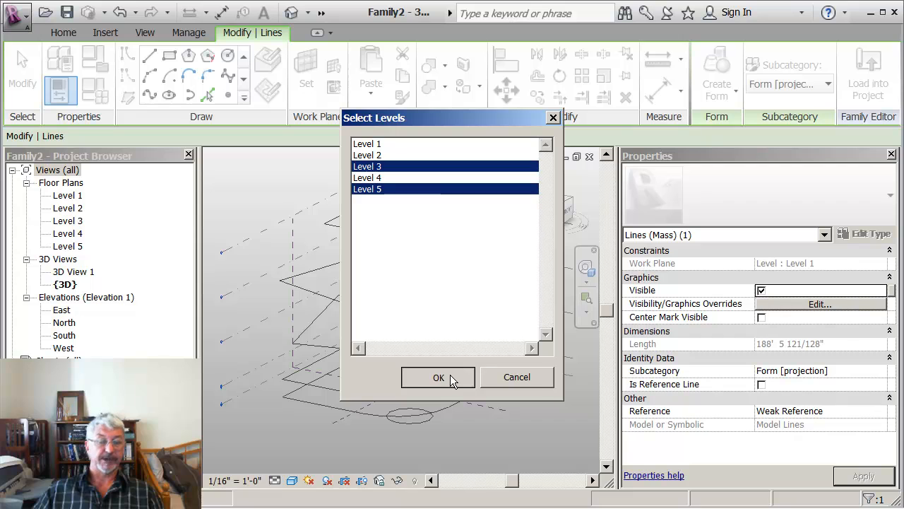
pyautogui.click(438, 376)
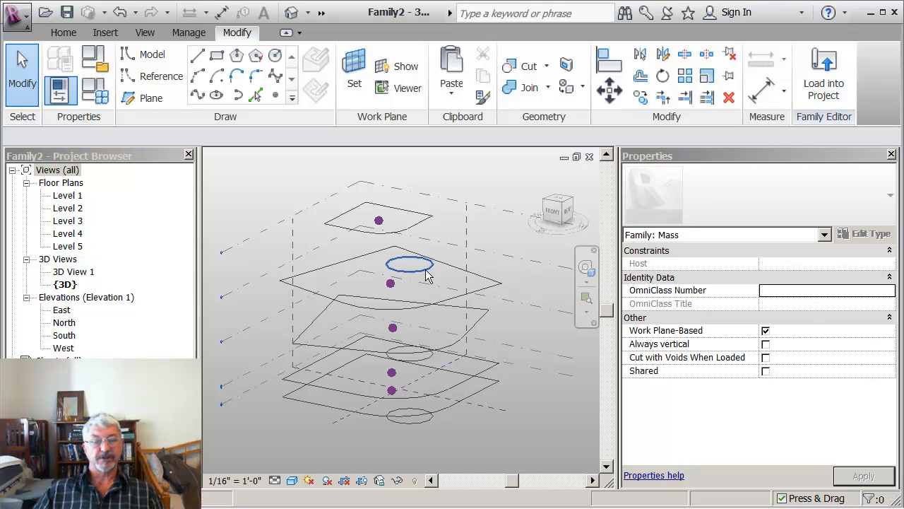
pyautogui.click(409, 265)
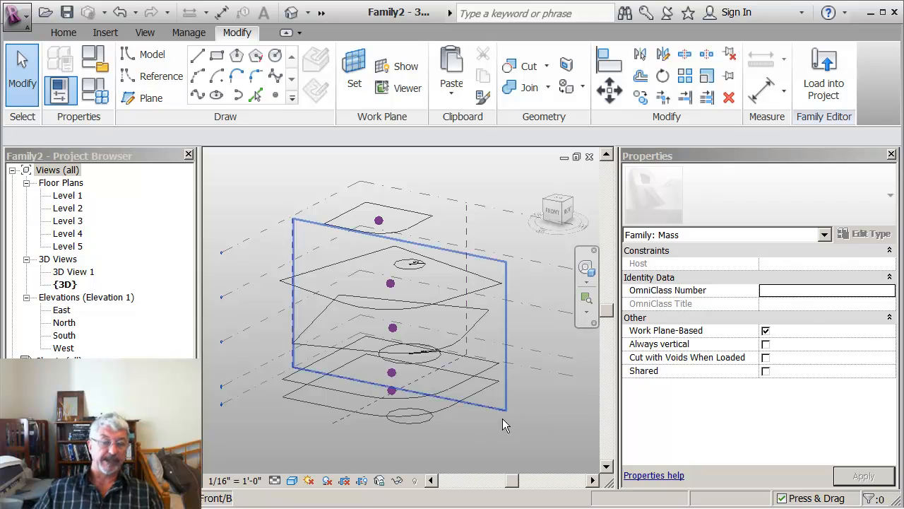
pyautogui.click(409, 415)
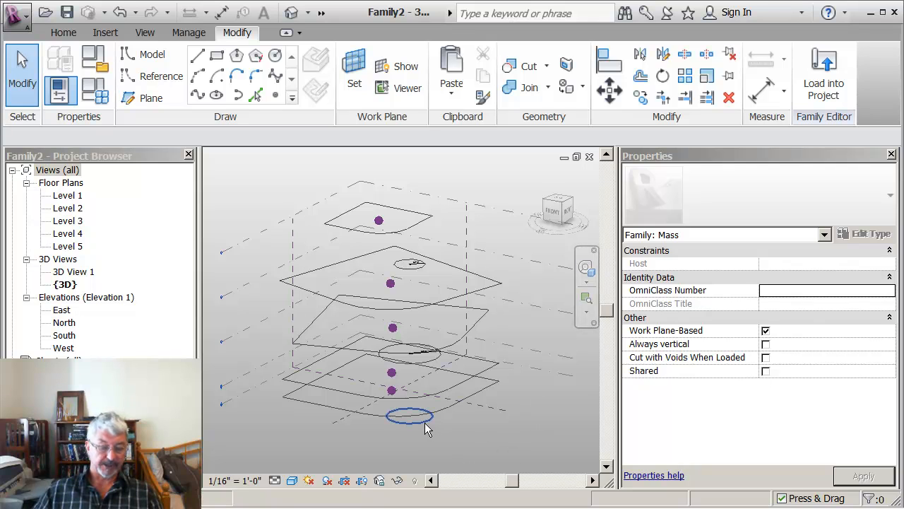
# - Create a solid form from the three circles as the core, then blend the rounded-square profiles into the mass
pyautogui.click(410, 353)
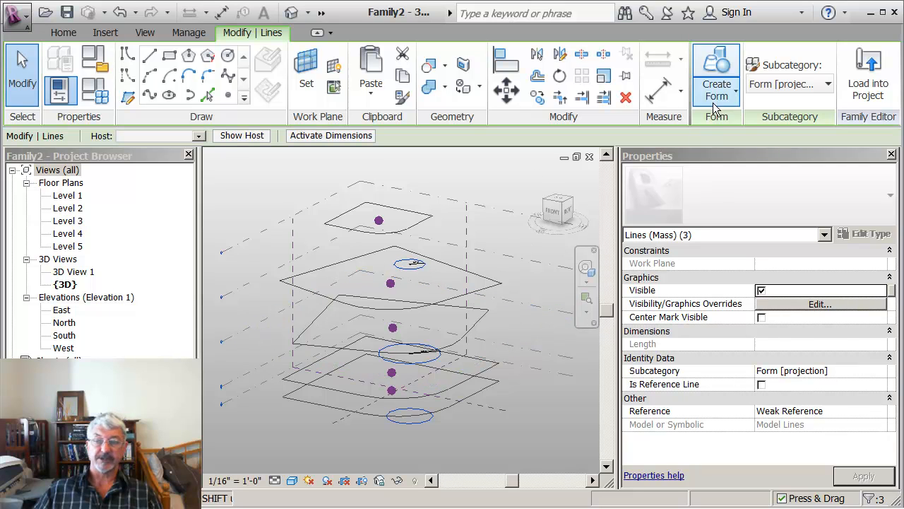
pyautogui.click(716, 77)
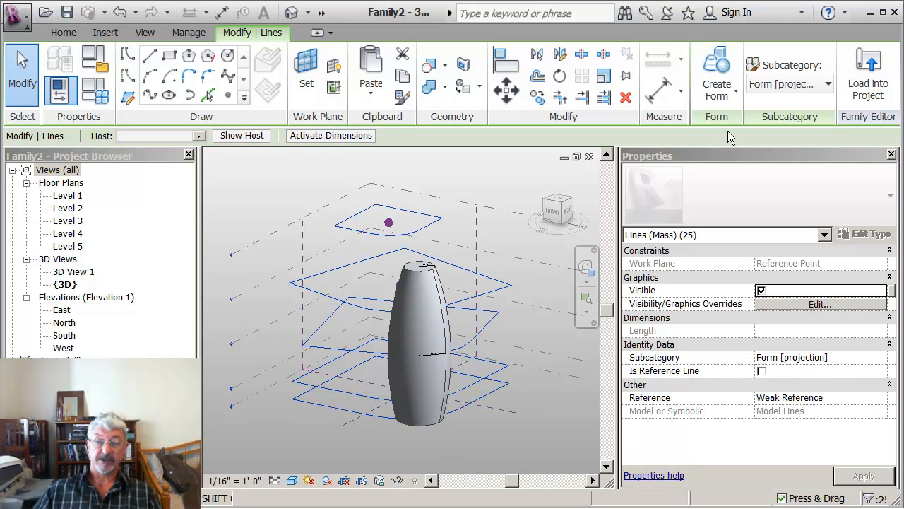
pyautogui.click(716, 78)
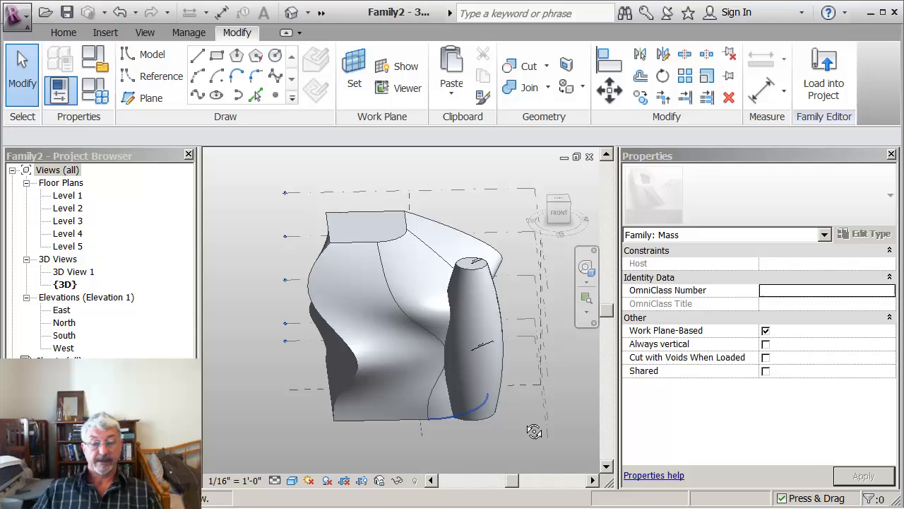
pyautogui.moveTo(534, 431); pyautogui.dragTo(494, 435)
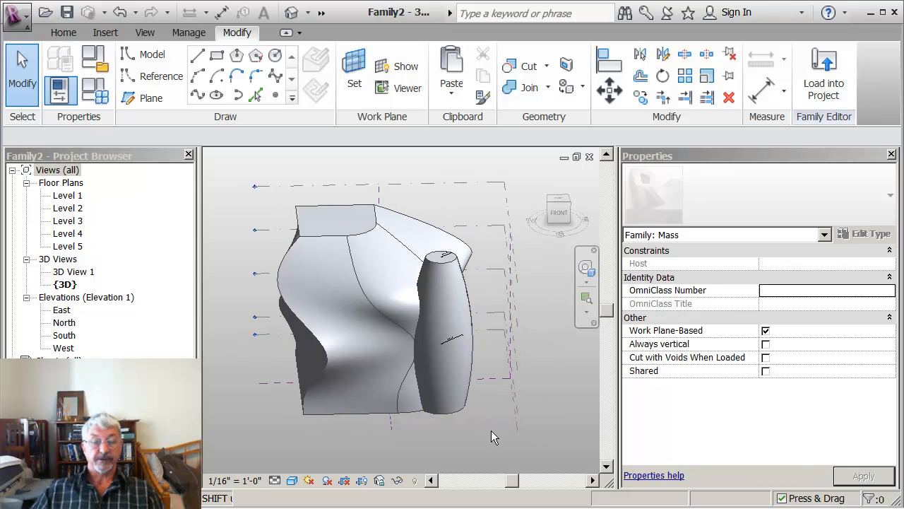